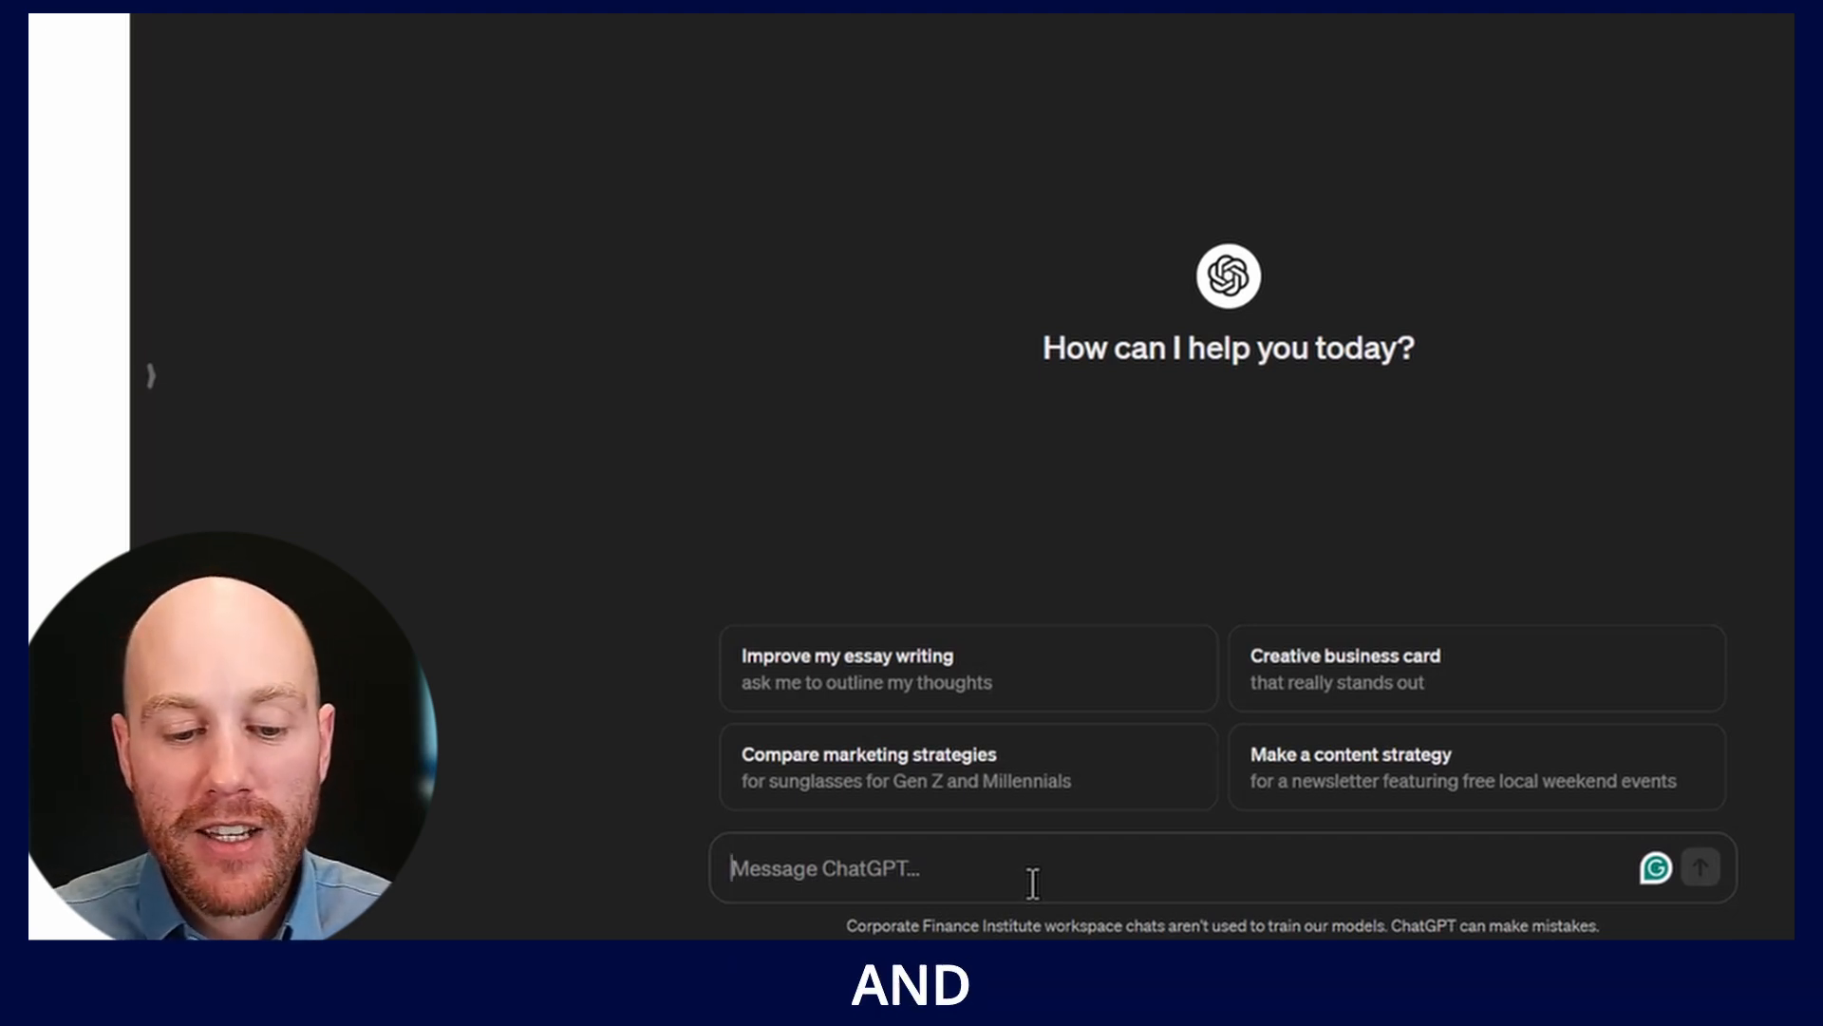
# Draft the prompt 'Simplify this Excel formula for me. Just give me the formula.'
pyautogui.write('Sim')
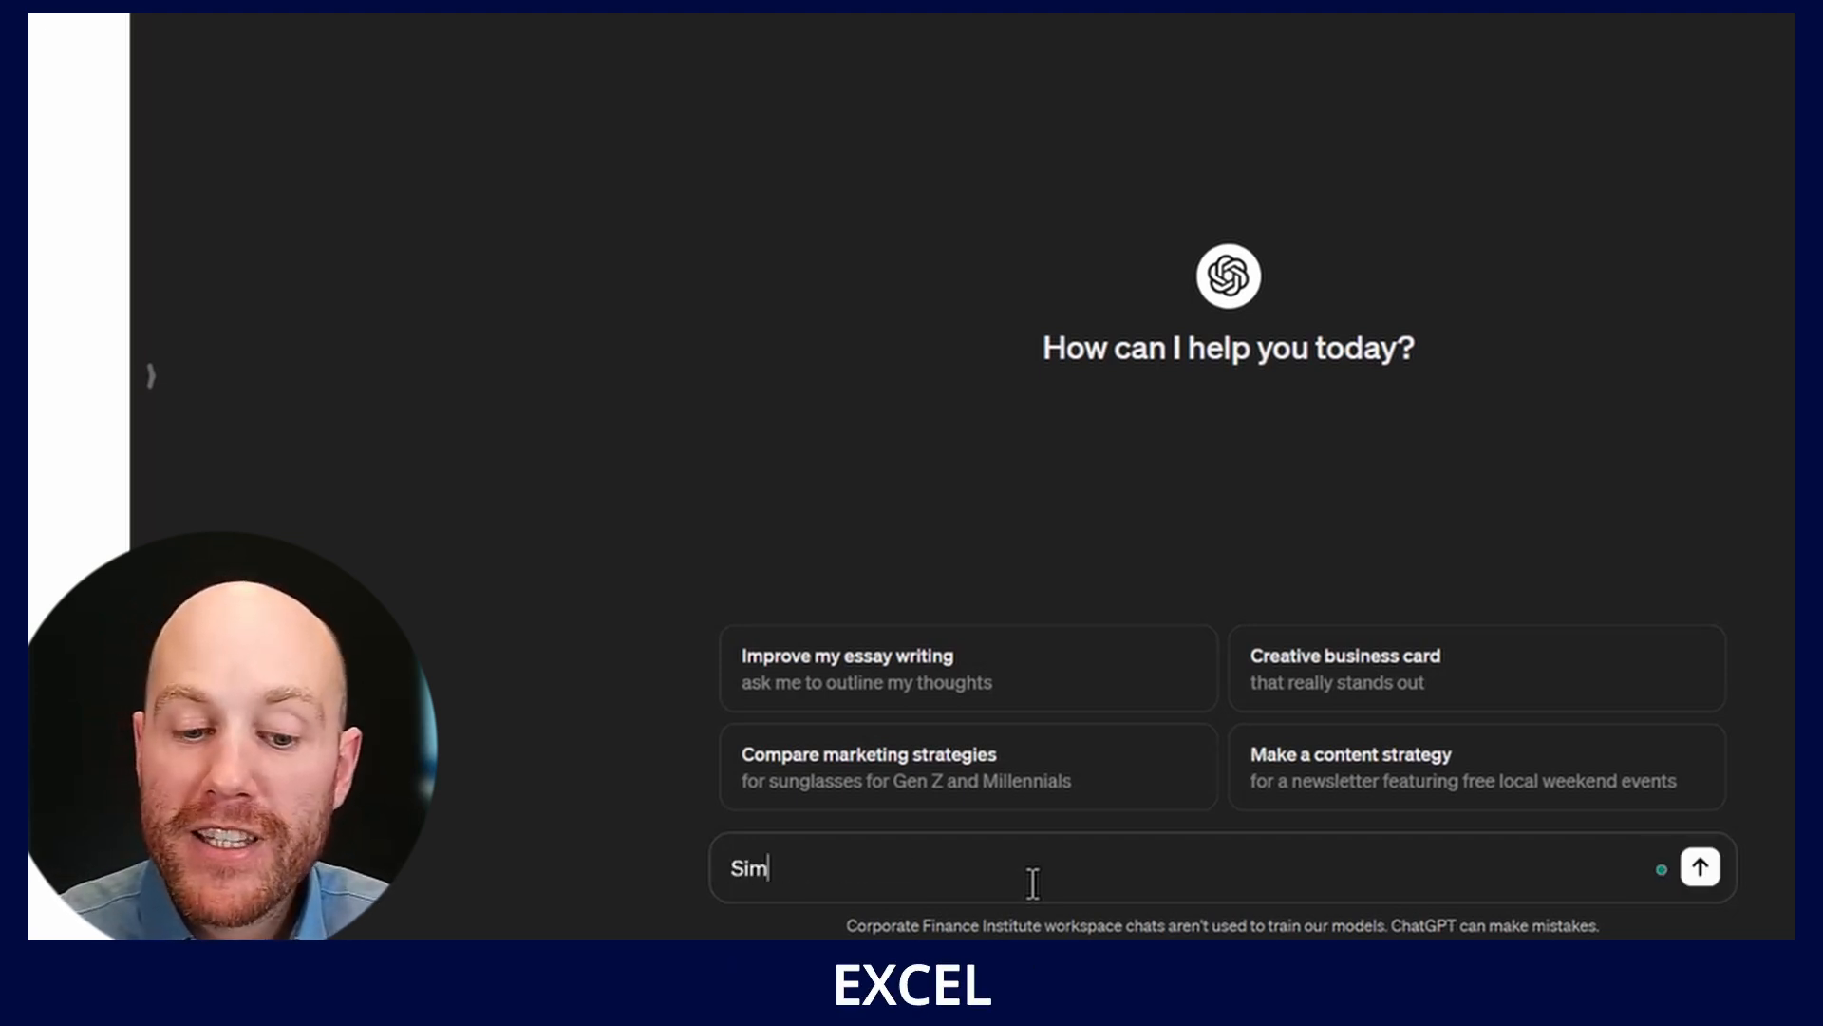
pyautogui.write('Simplify this Excel formula for me. Just give me the formula. Nothing else.')
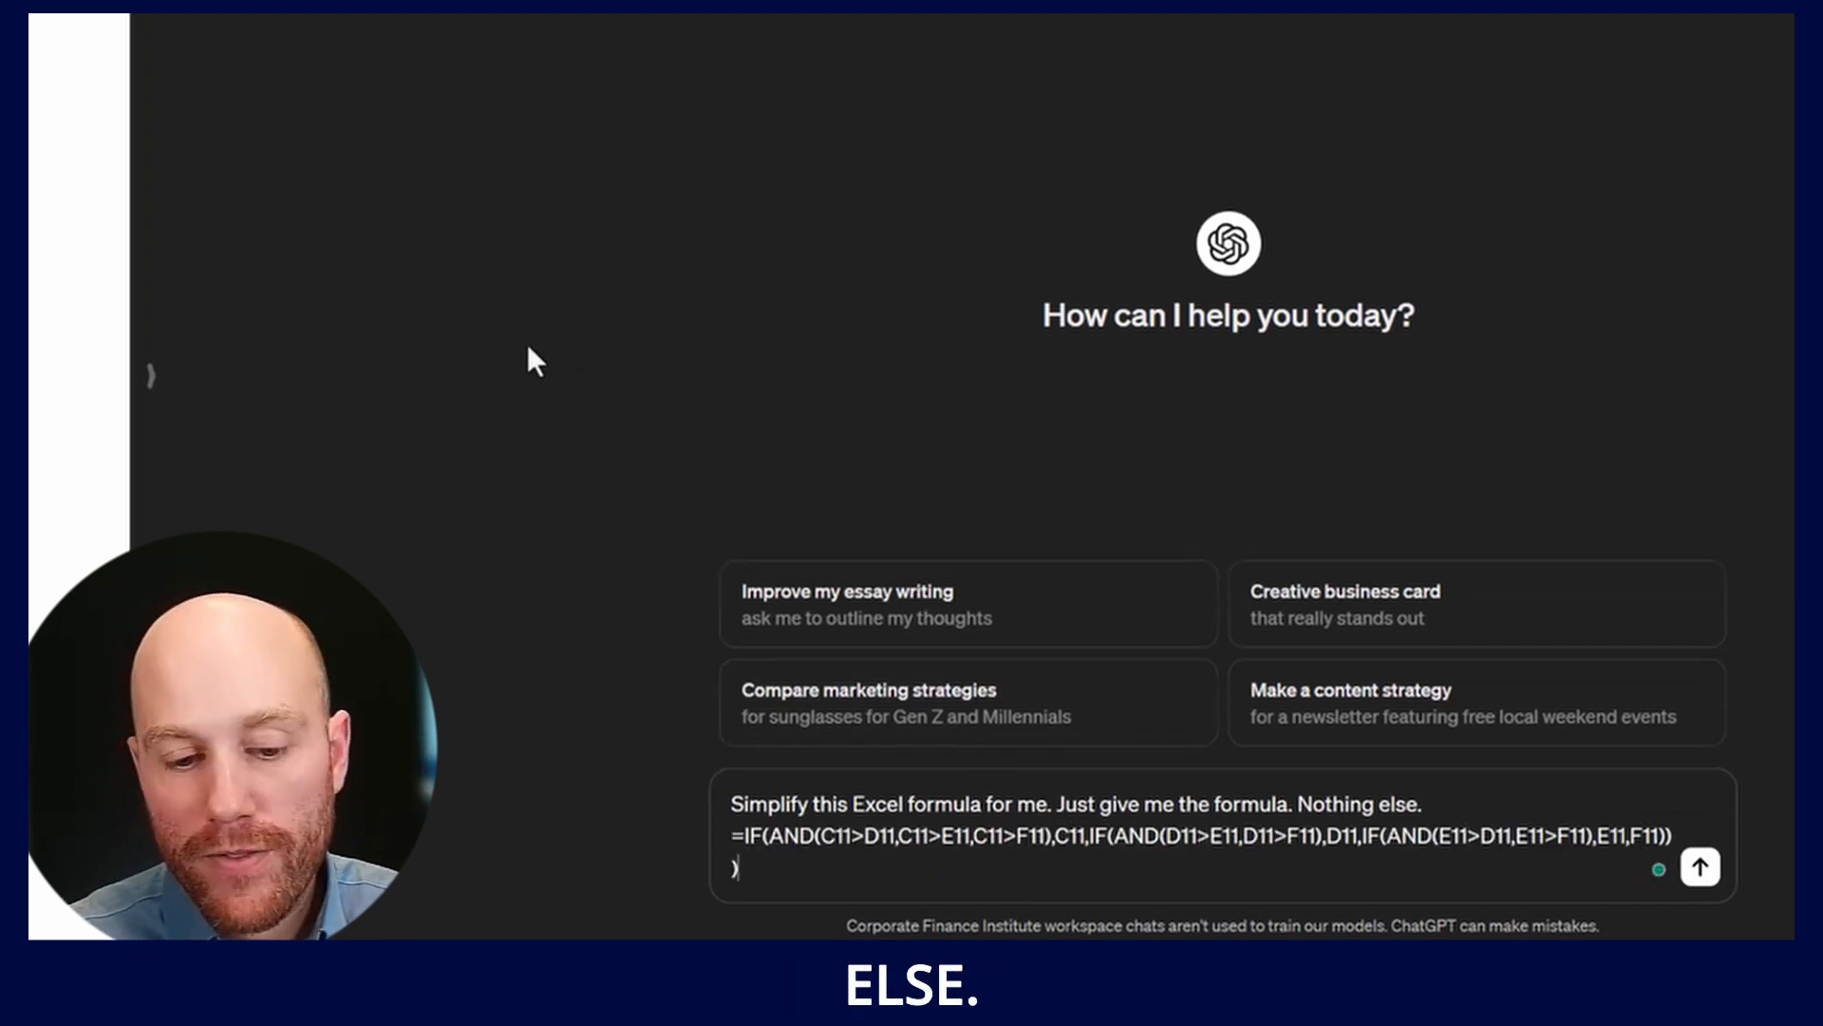
pyautogui.click(1699, 866)
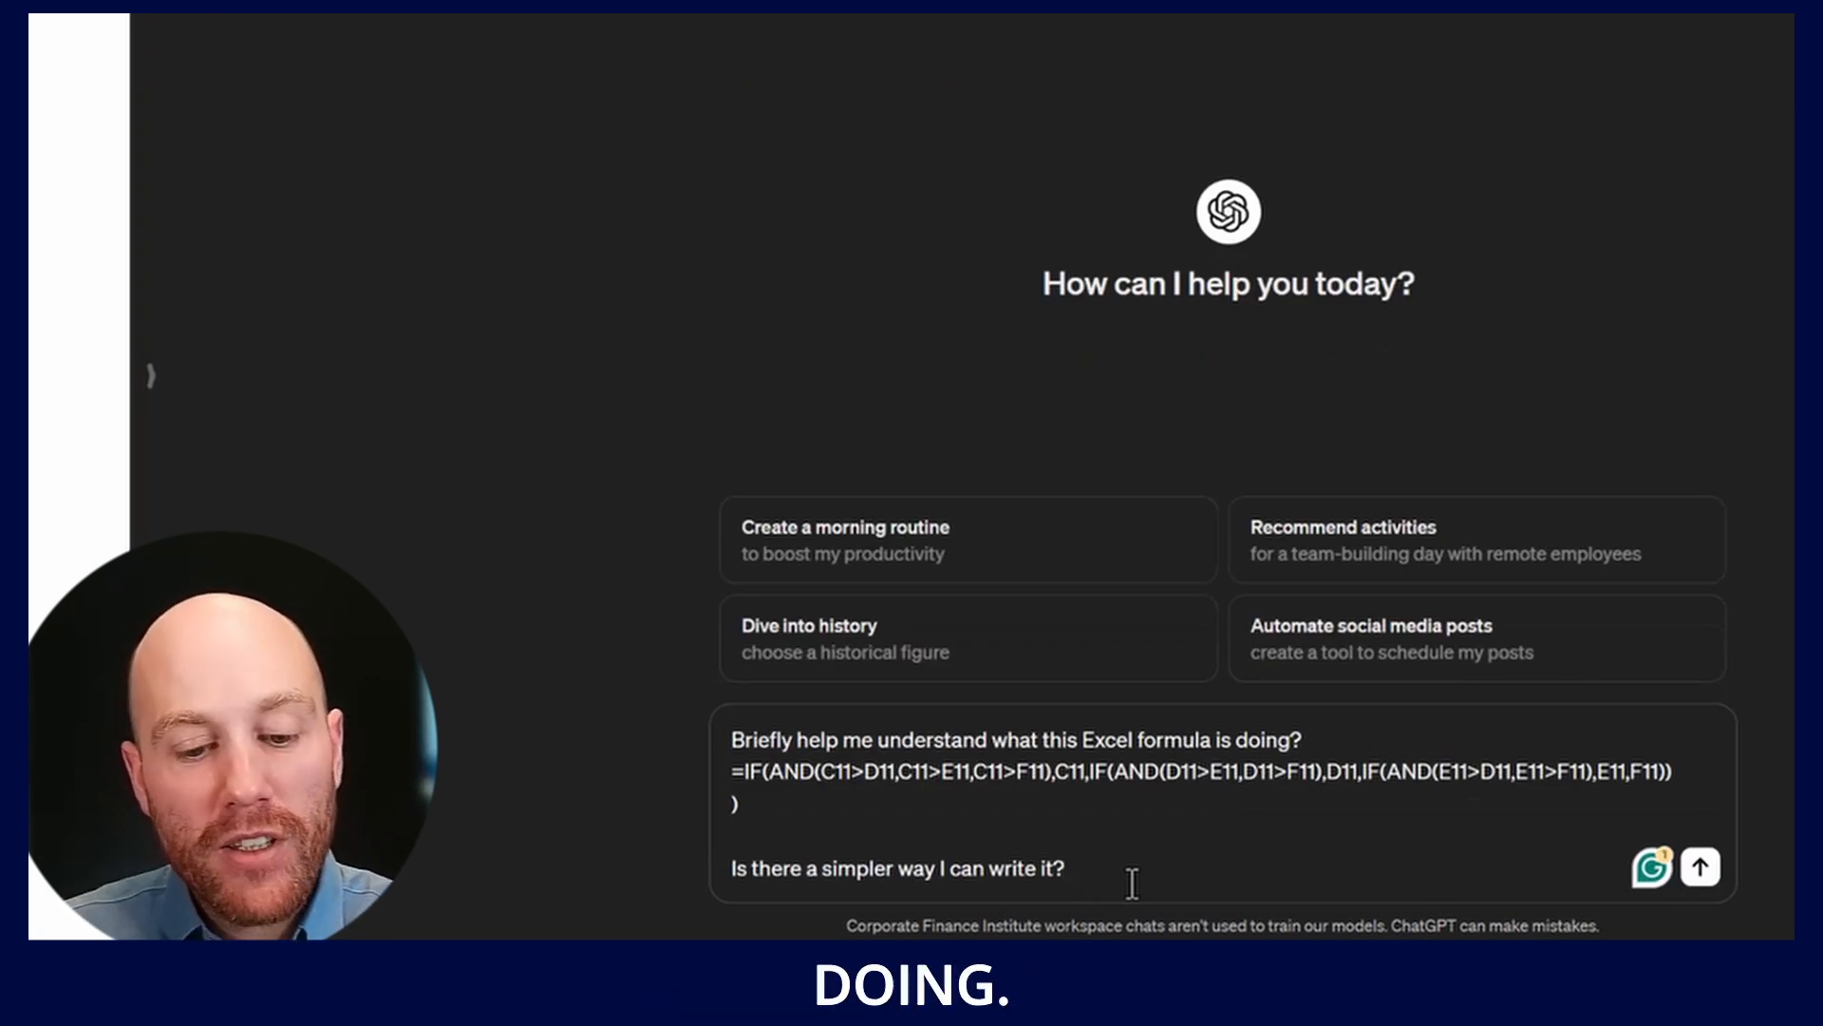
# Send a prompt asking what the nested IF formula does and for a simpler version
pyautogui.click(1699, 866)
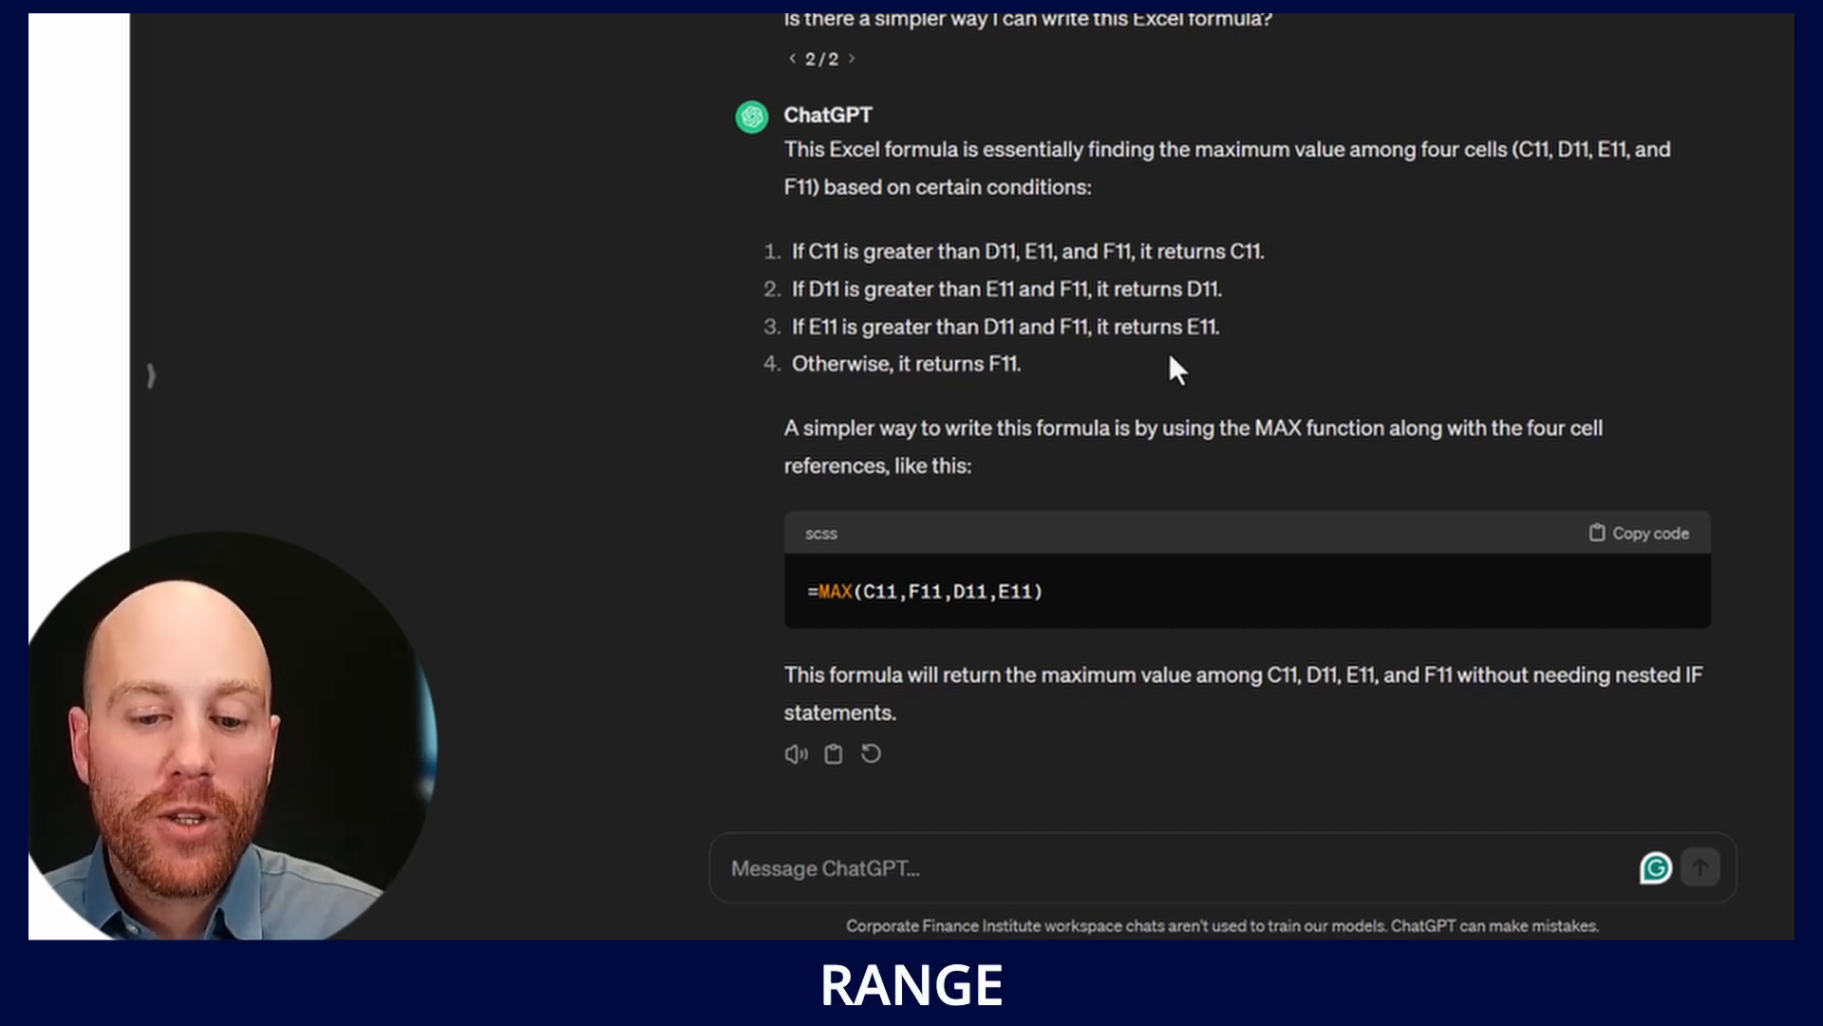
pyautogui.moveTo(613, 138)
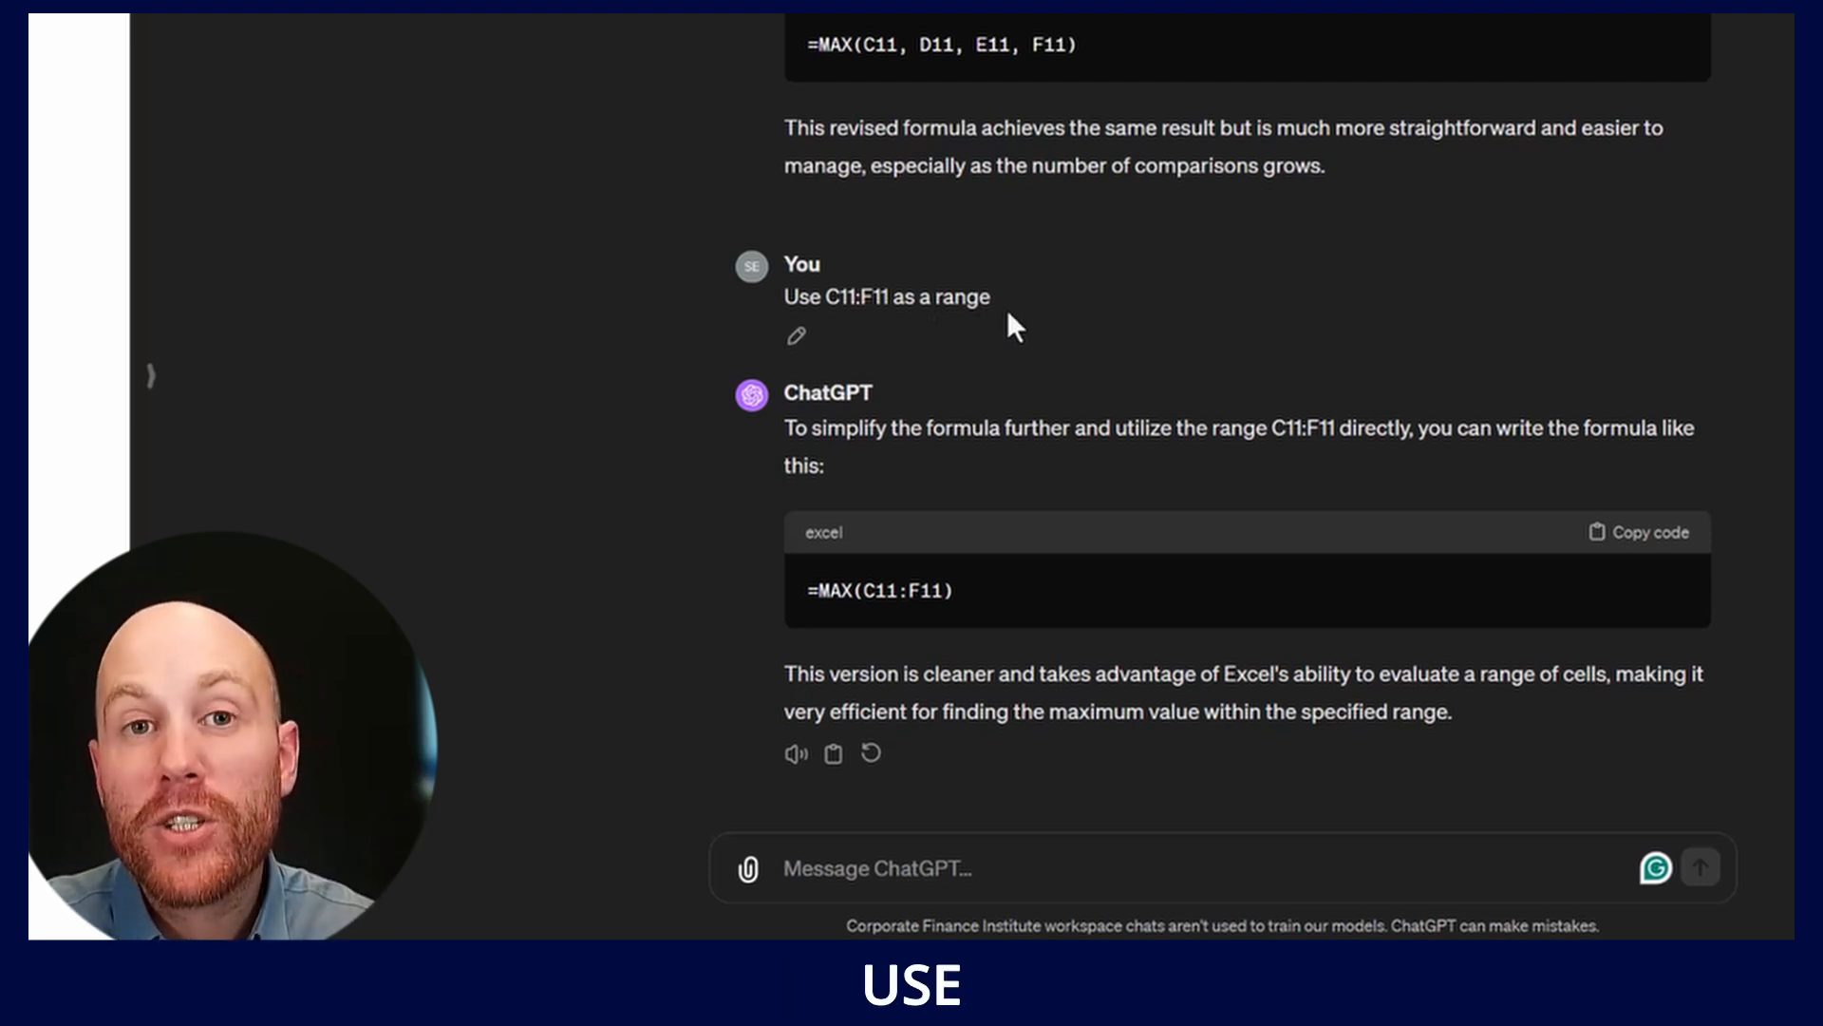
pyautogui.moveTo(1047, 308)
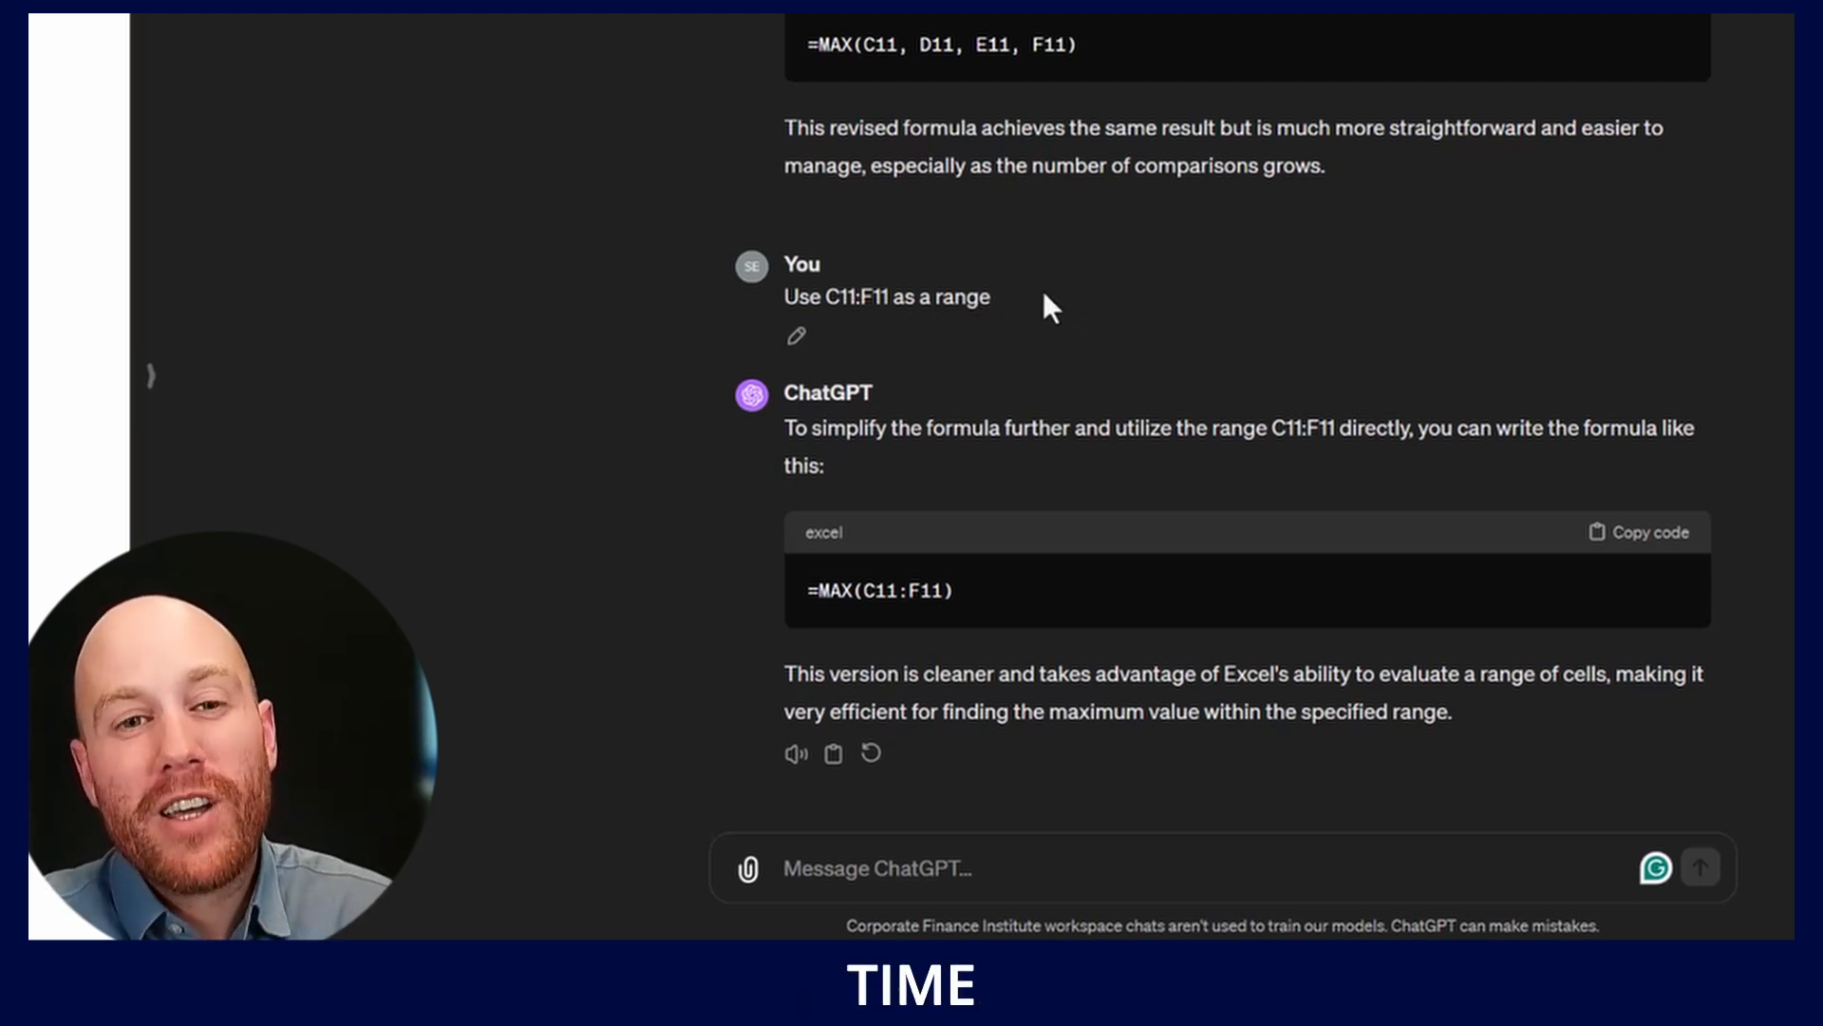